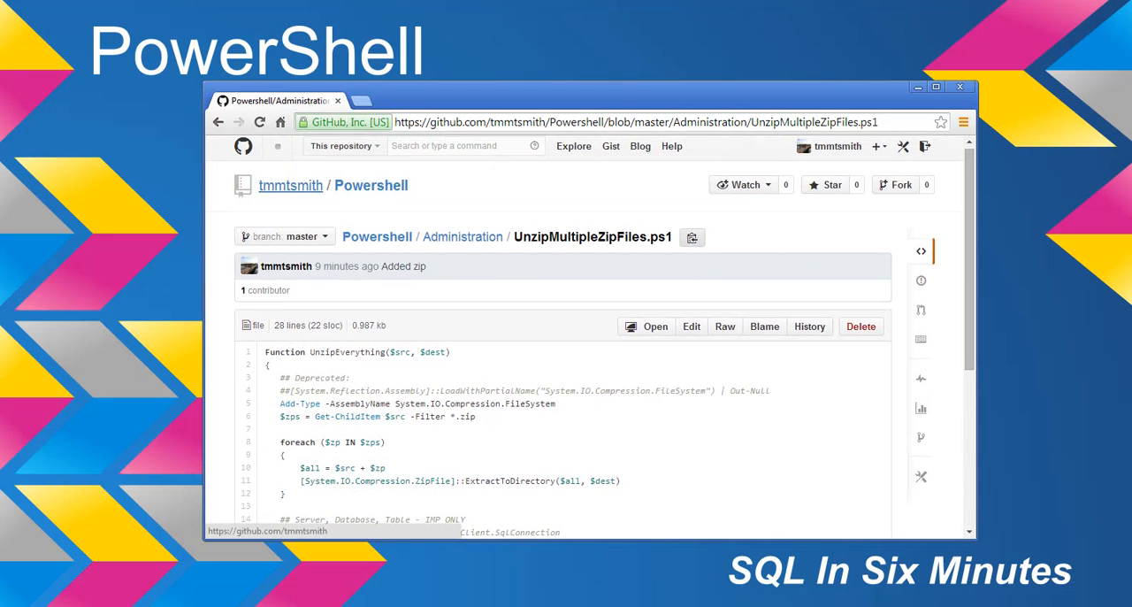
- Review the ZipEverything function in the script pane and highlight its call line
{"action": "scroll", "scroll_direction": "down", "scroll_amount": 3}
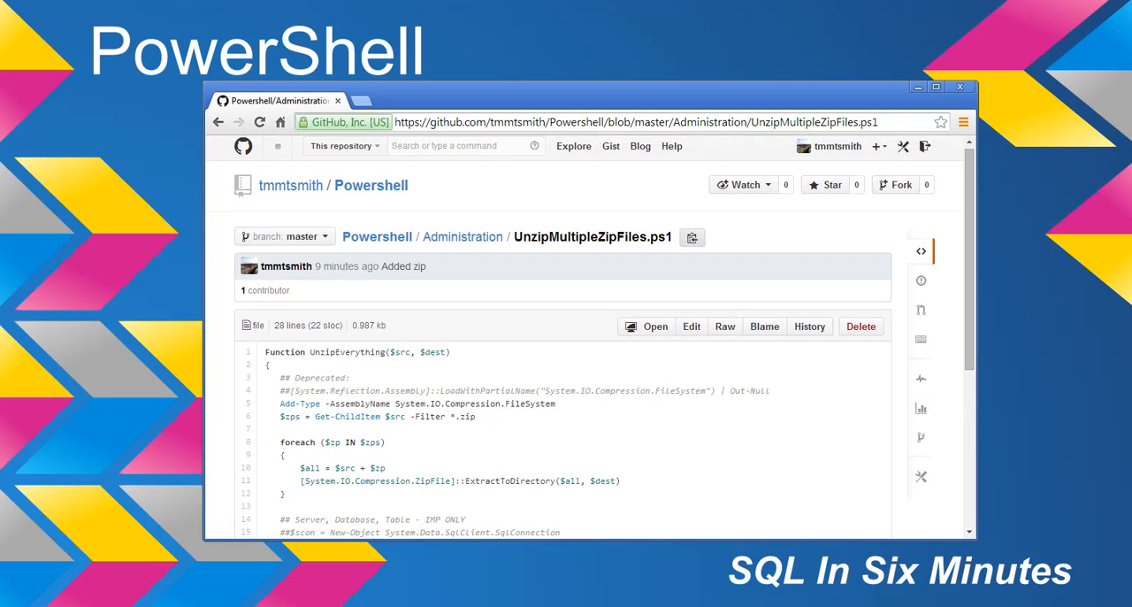
{"action": "scroll", "scroll_direction": "down", "scroll_amount": 3}
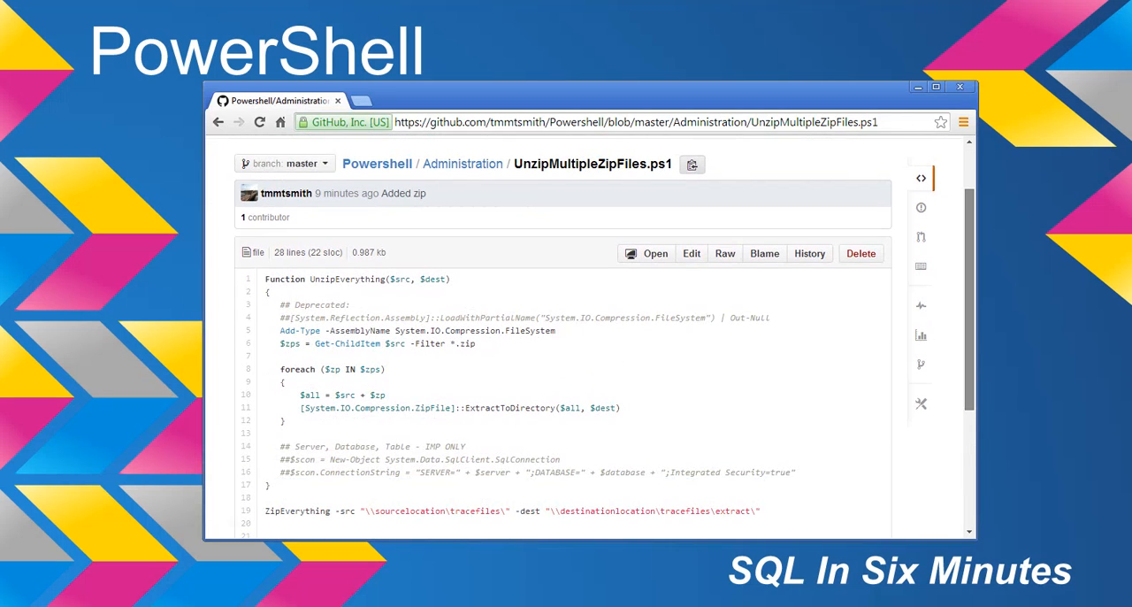
{"action": "double_click", "coordinate": [592, 163]}
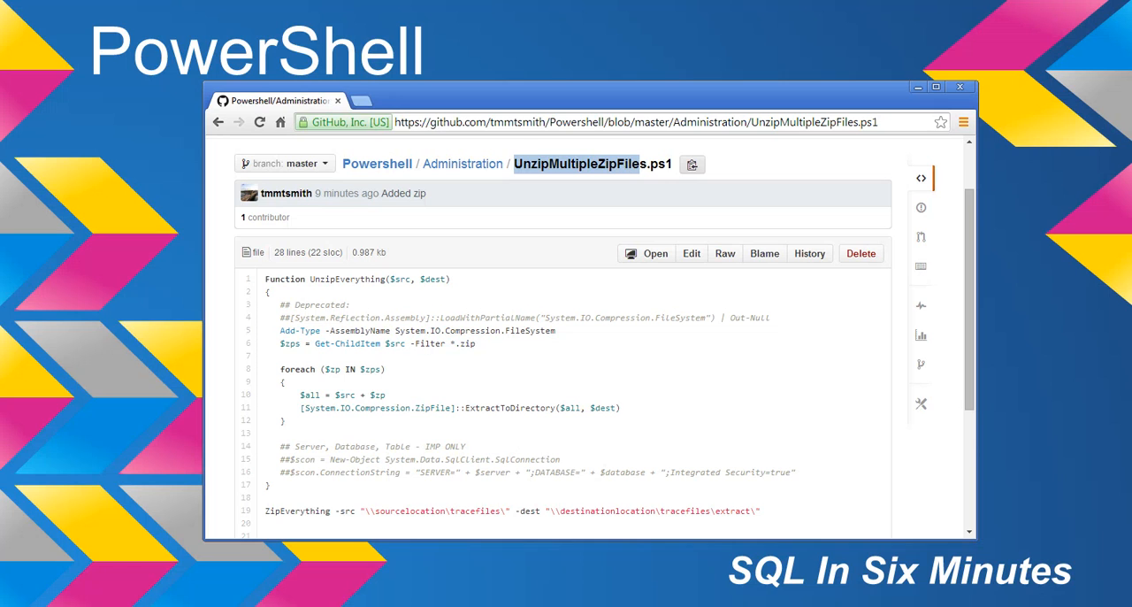
{"action": "scroll", "scroll_direction": "down", "scroll_amount": 3}
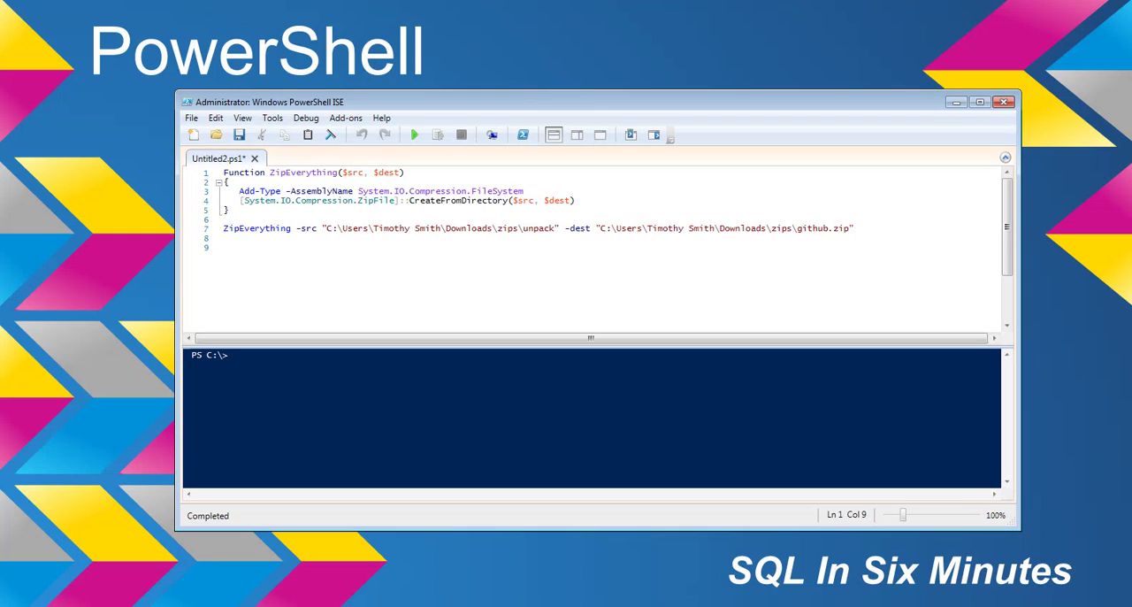
{"action": "left_click_drag", "start_coordinate": [325, 226], "coordinate": [552, 227]}
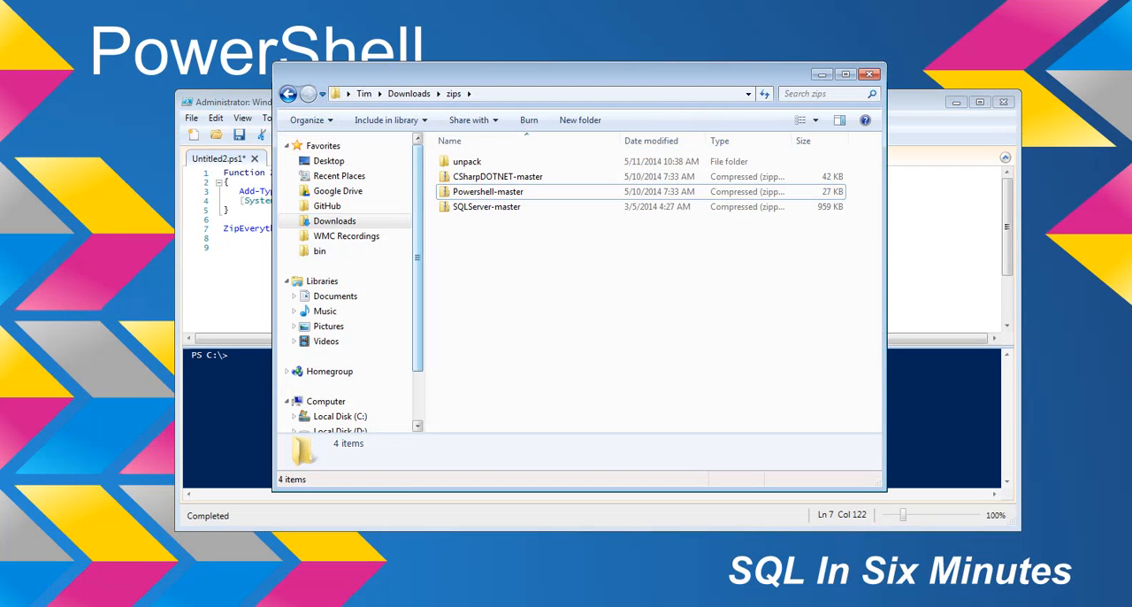
- Inspect the unpack folder's CSharpDOTNET-master project in Explorer before zipping
{"action": "double_click", "coordinate": [466, 161]}
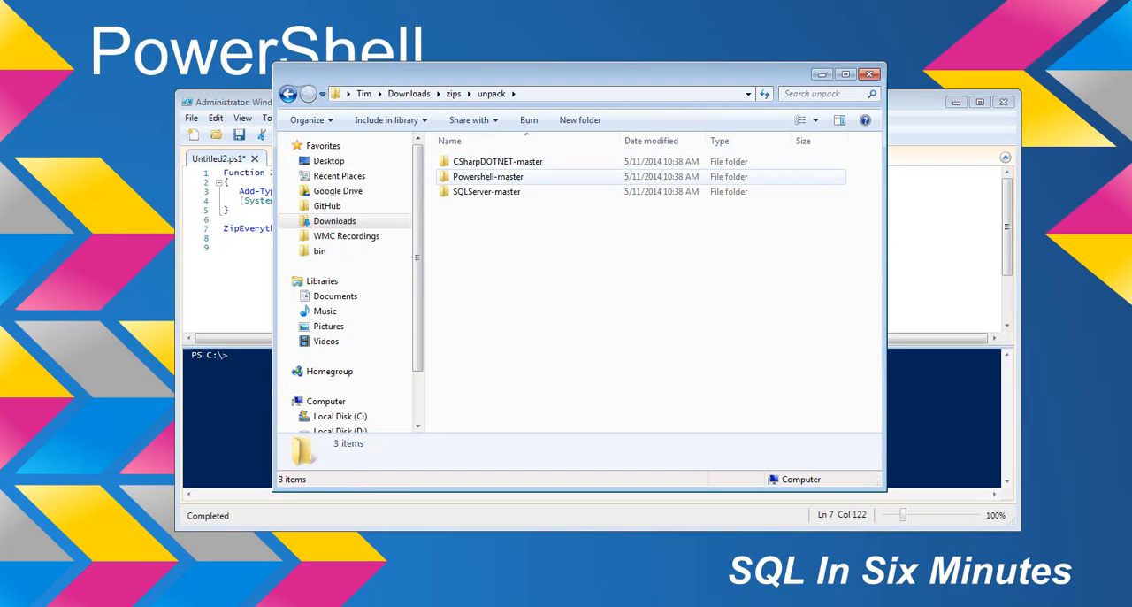
{"action": "double_click", "coordinate": [499, 161]}
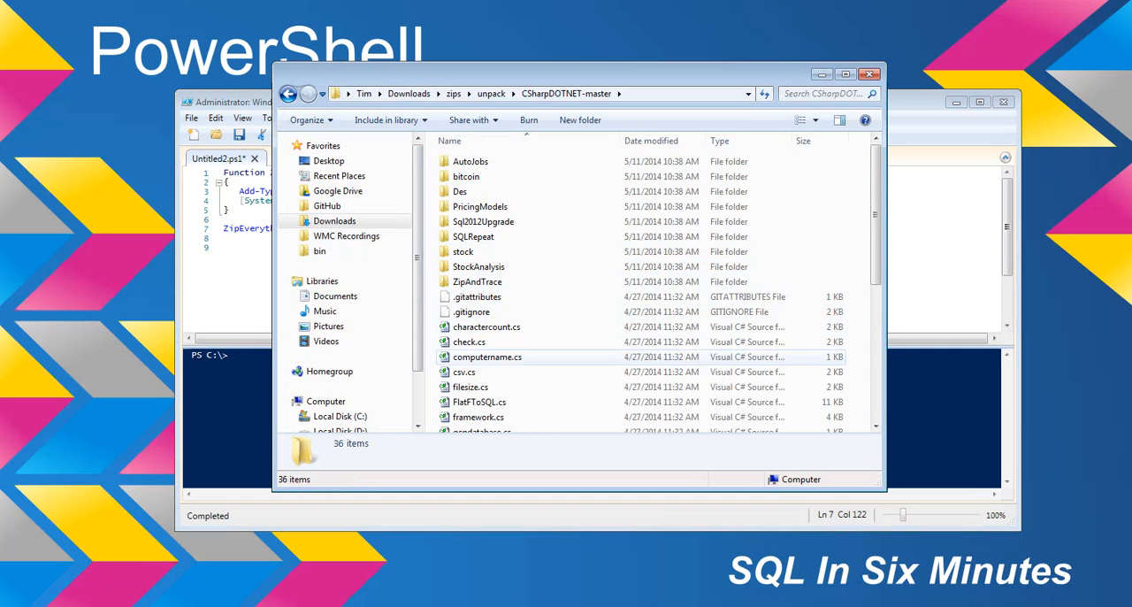
{"action": "scroll", "scroll_direction": "down", "scroll_amount": 3}
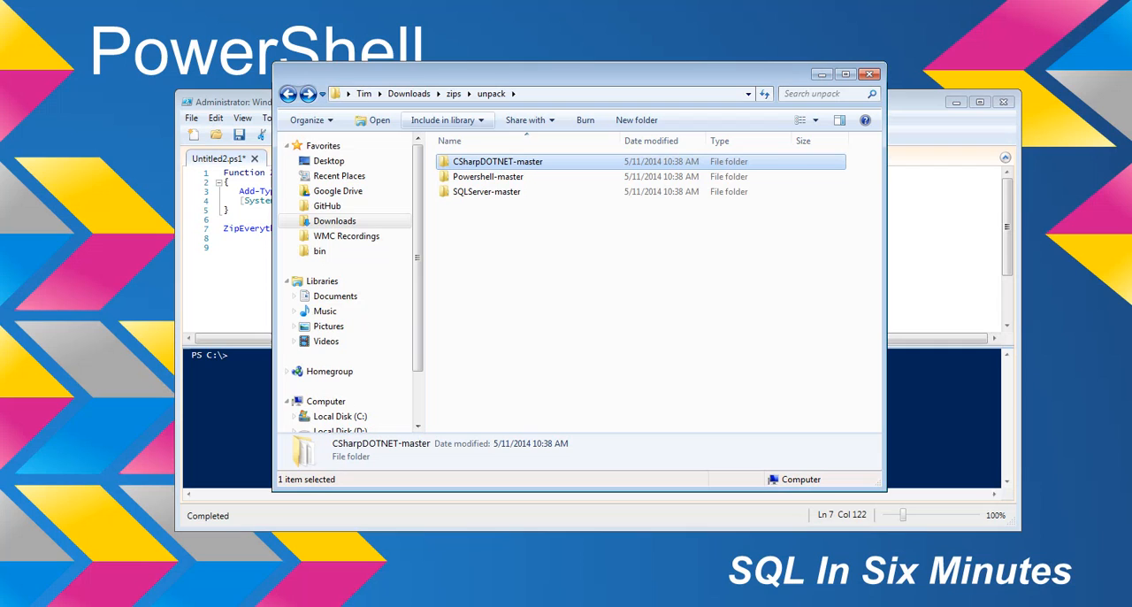
{"action": "left_click", "coordinate": [453, 93]}
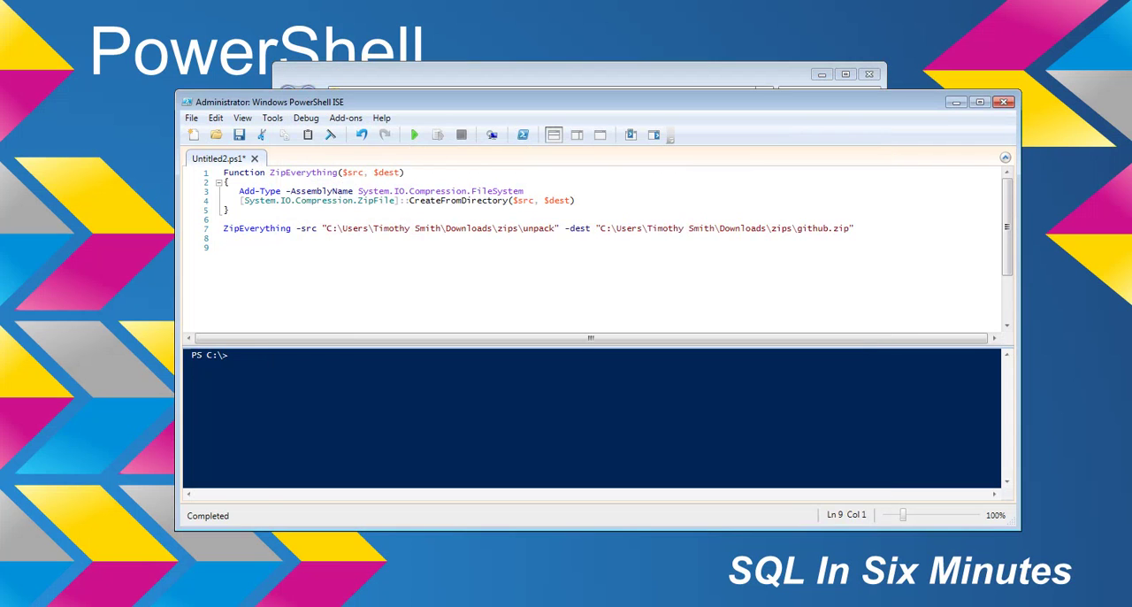
- Run the ZipEverything script to produce github.zip from the unpack folder
{"action": "left_click", "coordinate": [414, 135]}
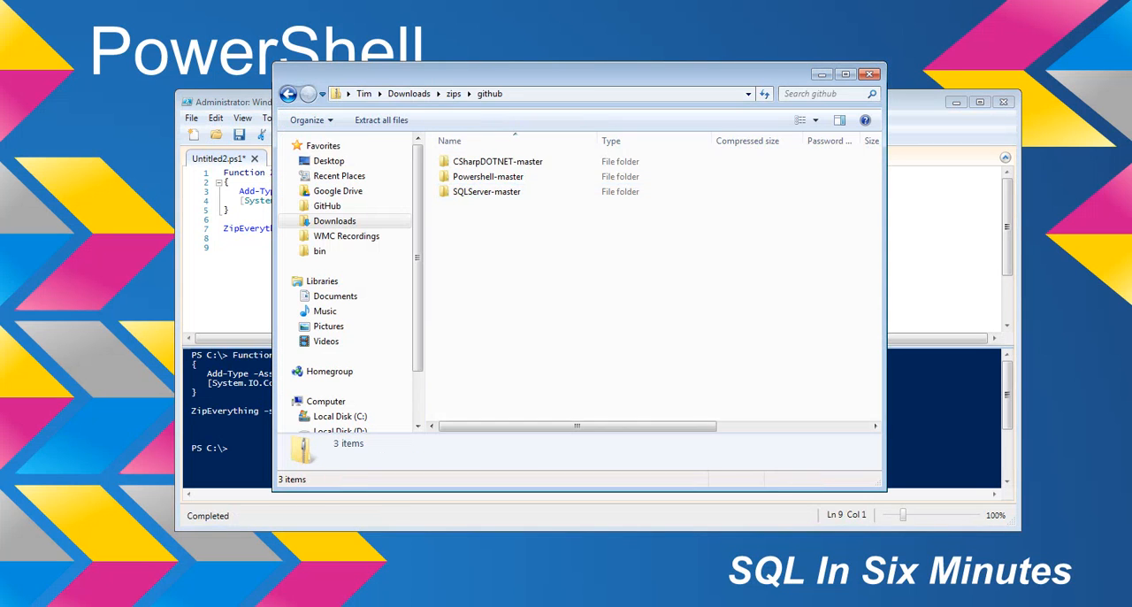
- Look inside a project folder within the github.zip archive
{"action": "double_click", "coordinate": [495, 161]}
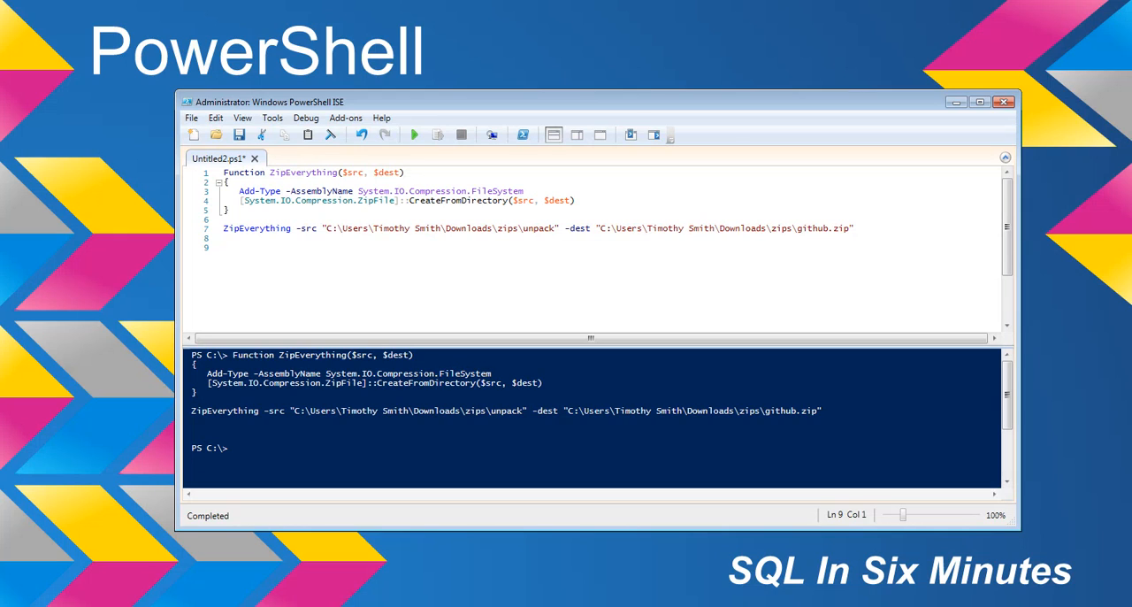
{"action": "left_click", "coordinate": [223, 245]}
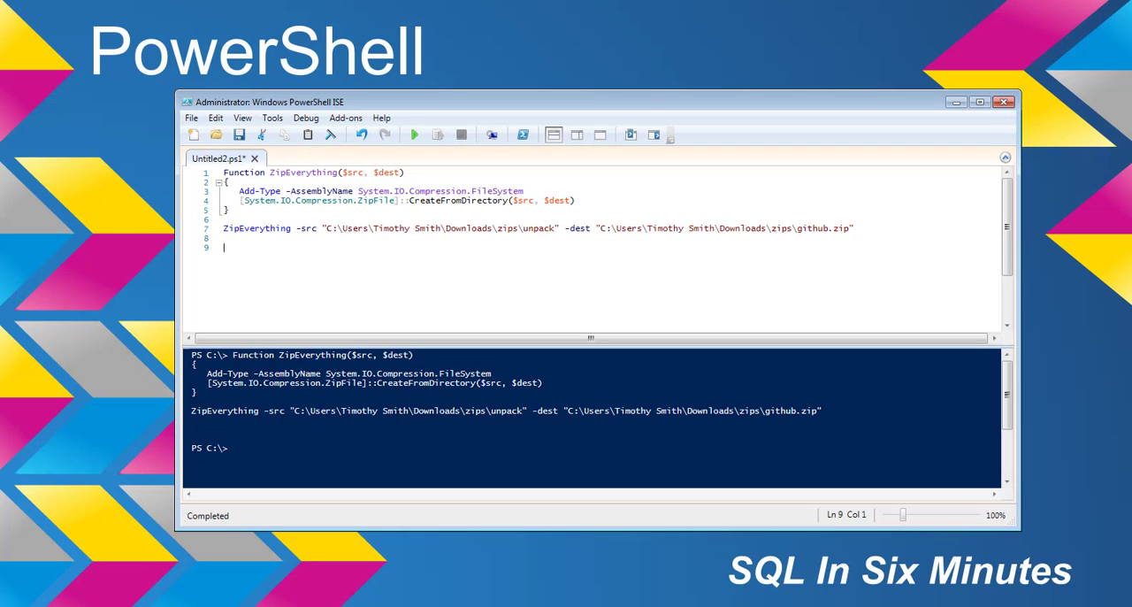